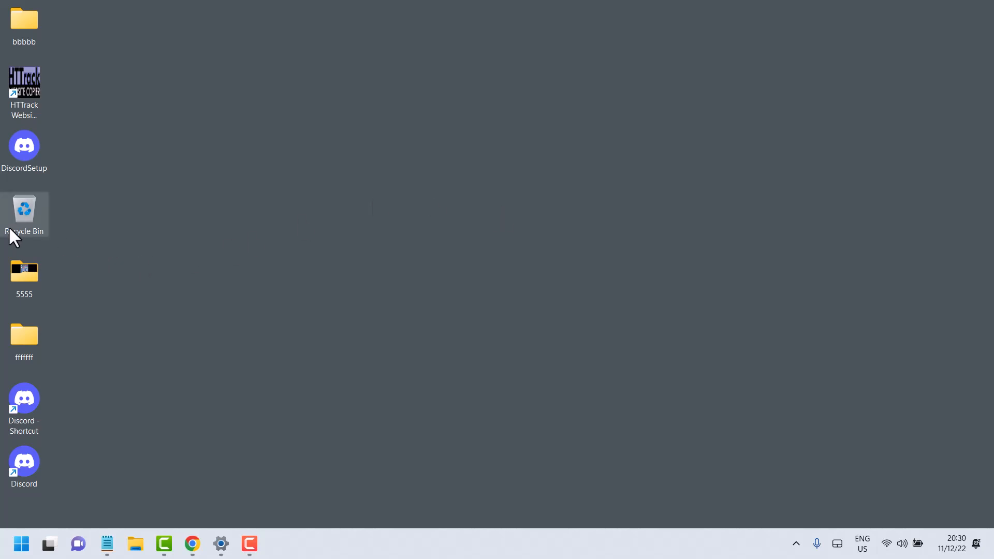
- Show the desktop Recycle Bin's context menu of available actions
right_click(24, 212)
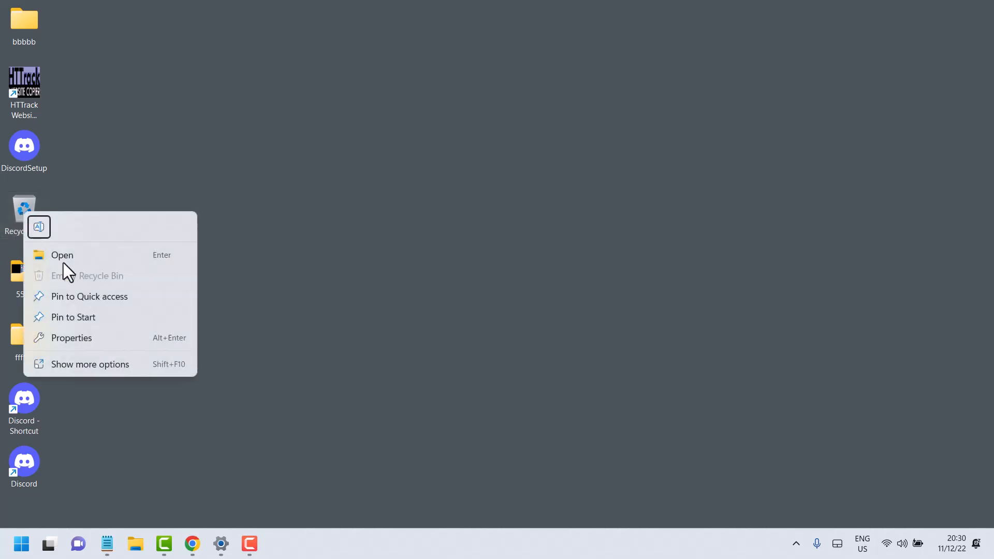
- Show the Recycle Bin Properties with New Volume (D:) at a 9022 MB custom maximum size
left_click(102, 346)
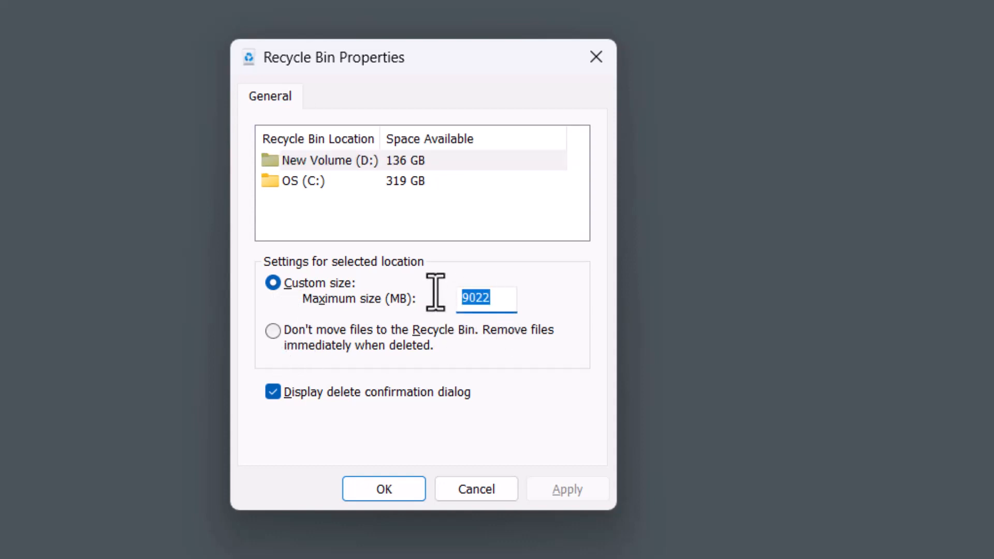
mouse_move(563, 371)
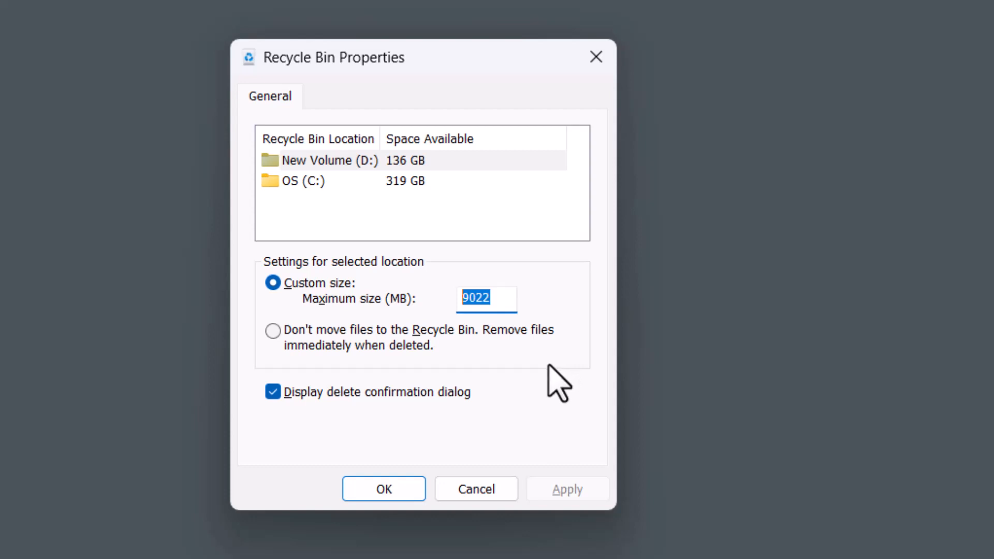
- Set New Volume (D:)'s custom maximum size to 1024 MB, apply it and confirm with OK
type("1")
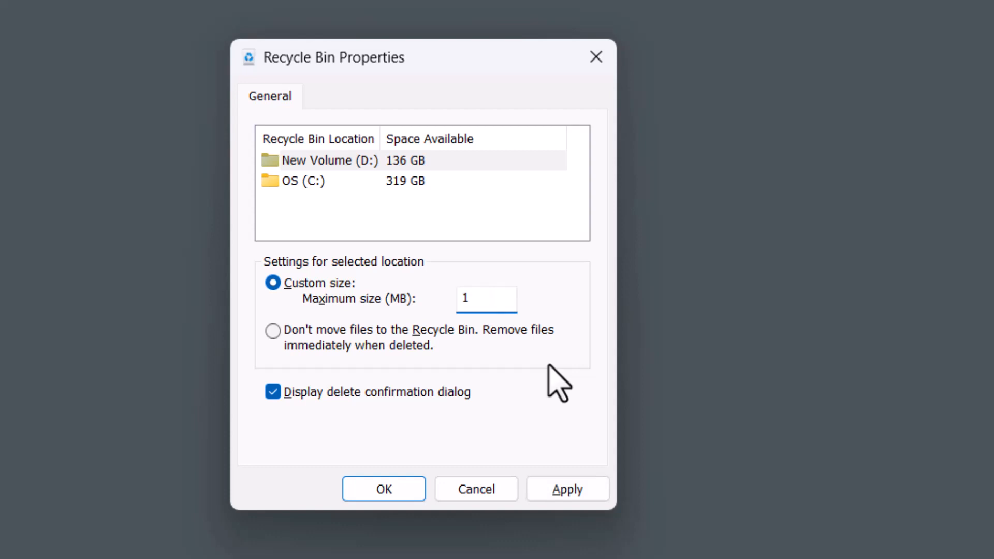
type("024")
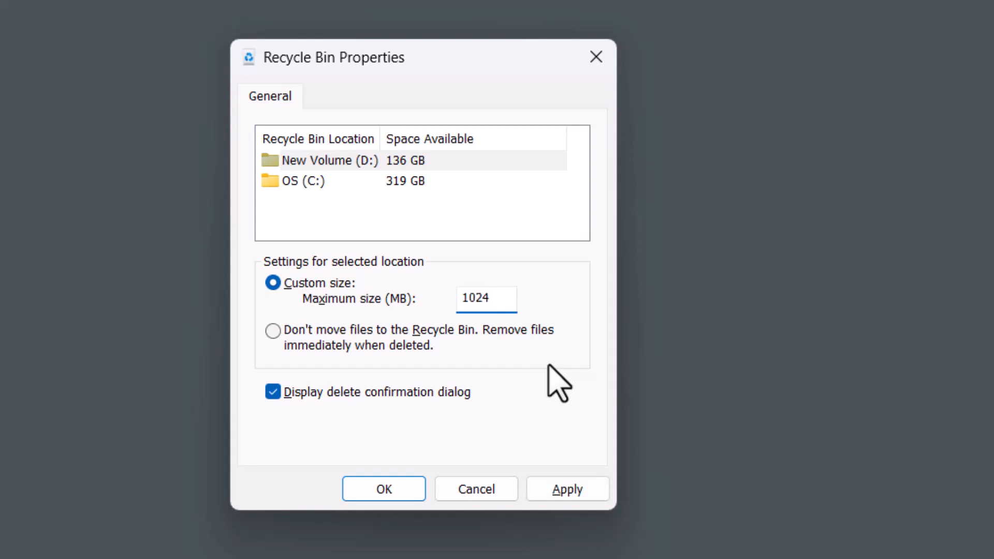
left_click(566, 488)
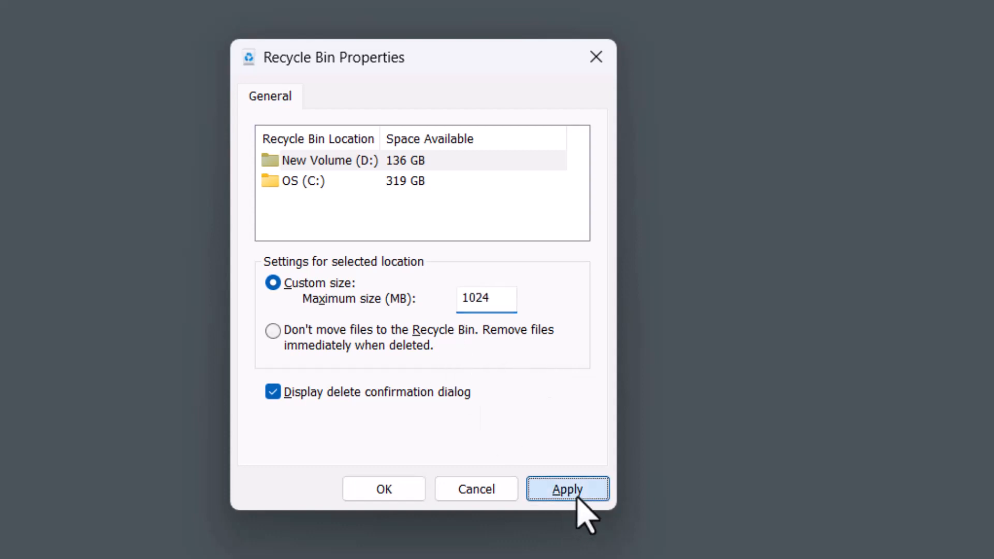
left_click(566, 489)
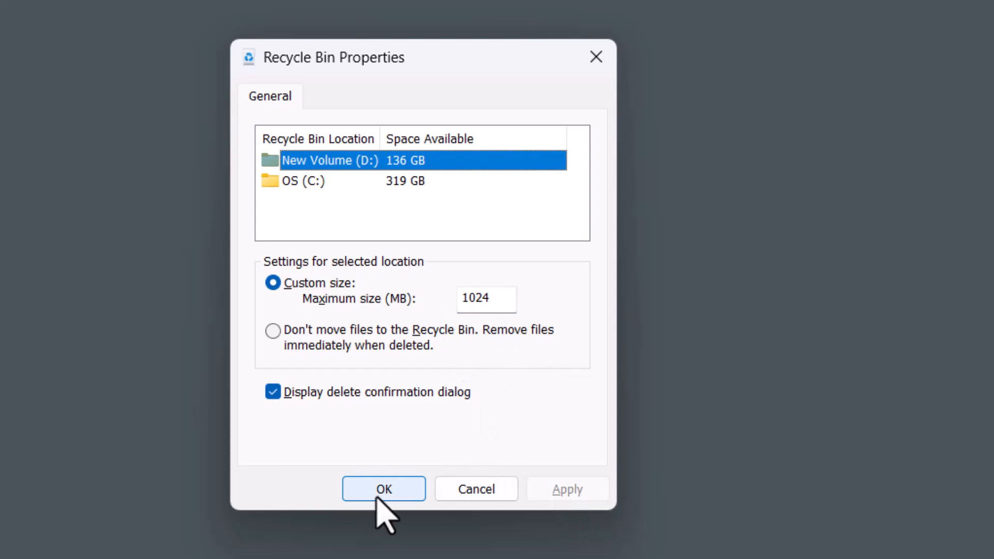
left_click(383, 488)
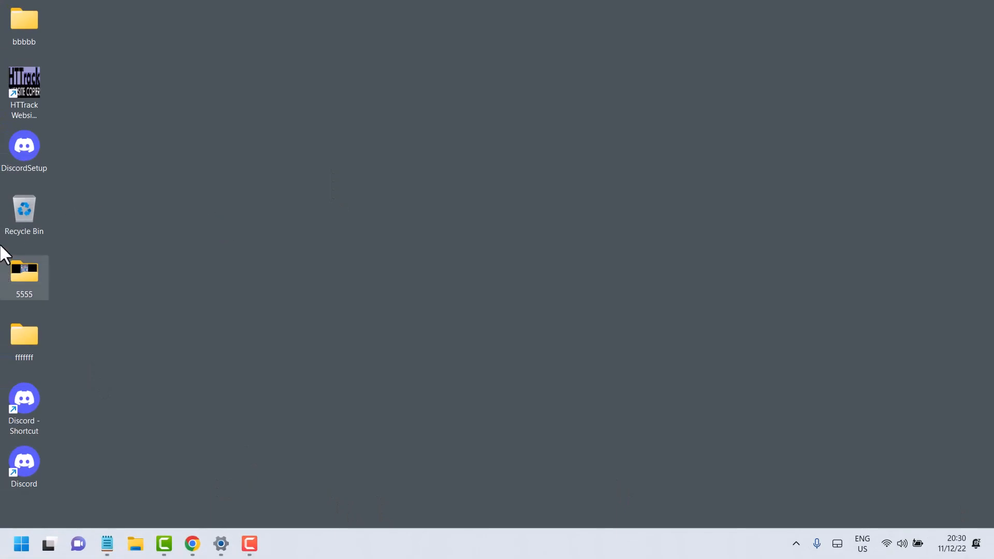
double_click(24, 209)
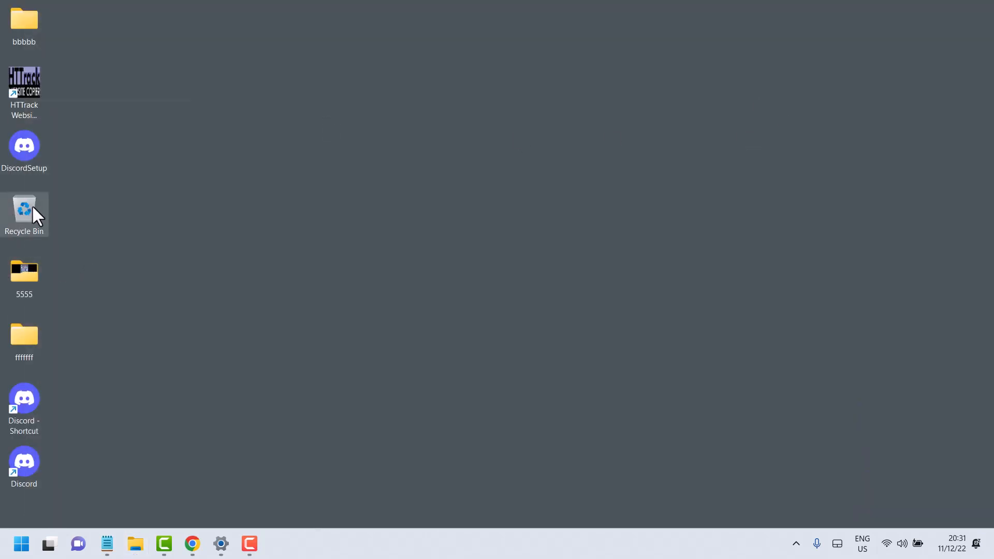
- Reopen Recycle Bin Properties, centre it, and verify New Volume (D:) still shows 1024 MB
right_click(24, 209)
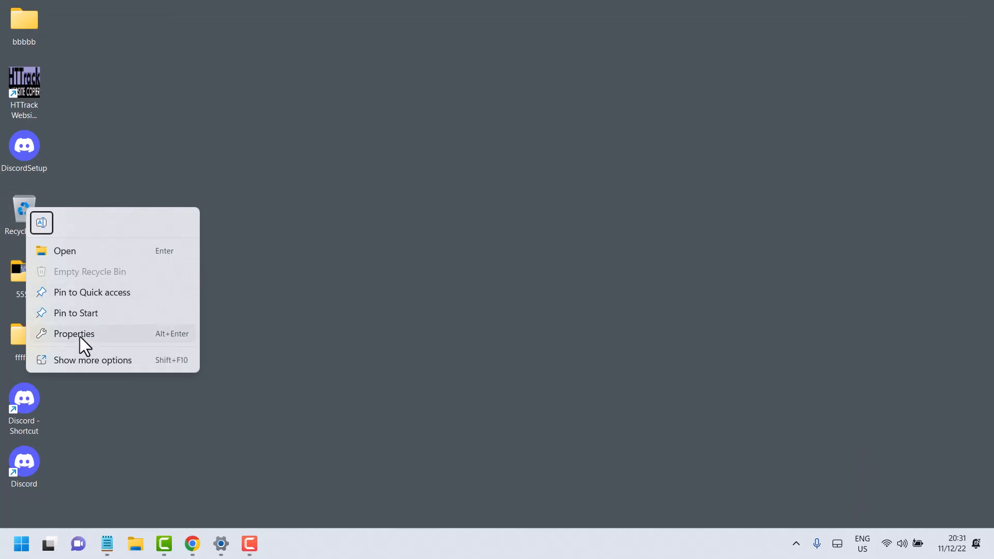
left_click(73, 333)
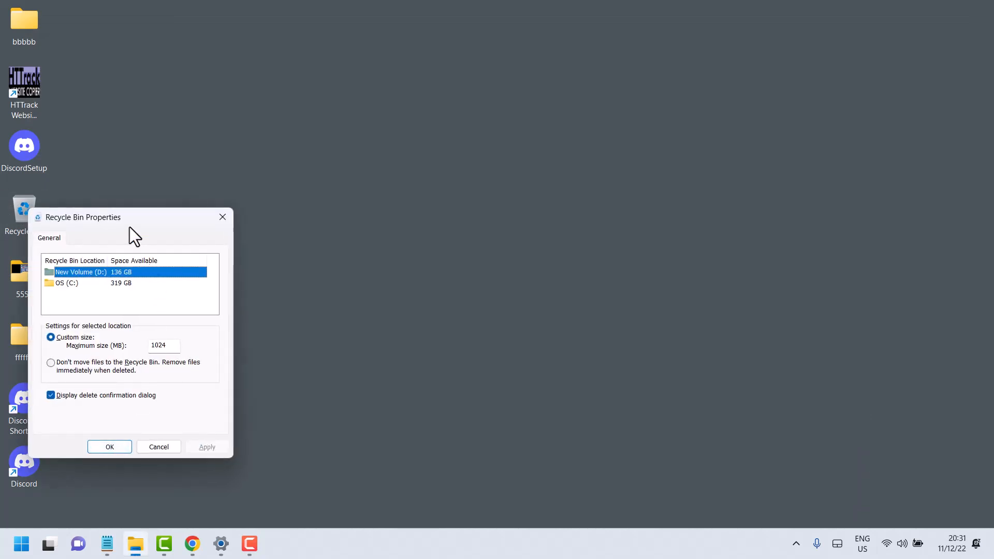
left_click_drag(84, 217, 258, 186)
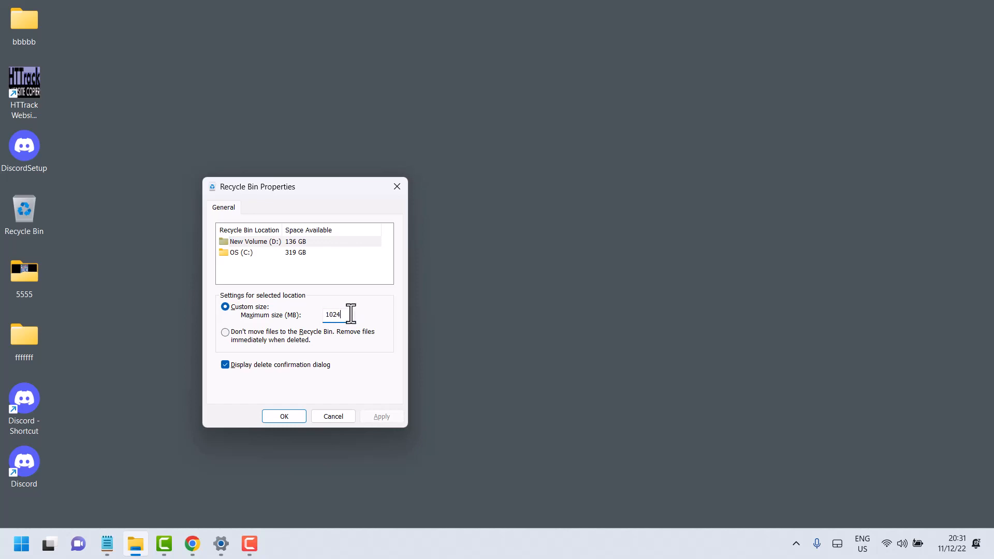
mouse_move(351, 347)
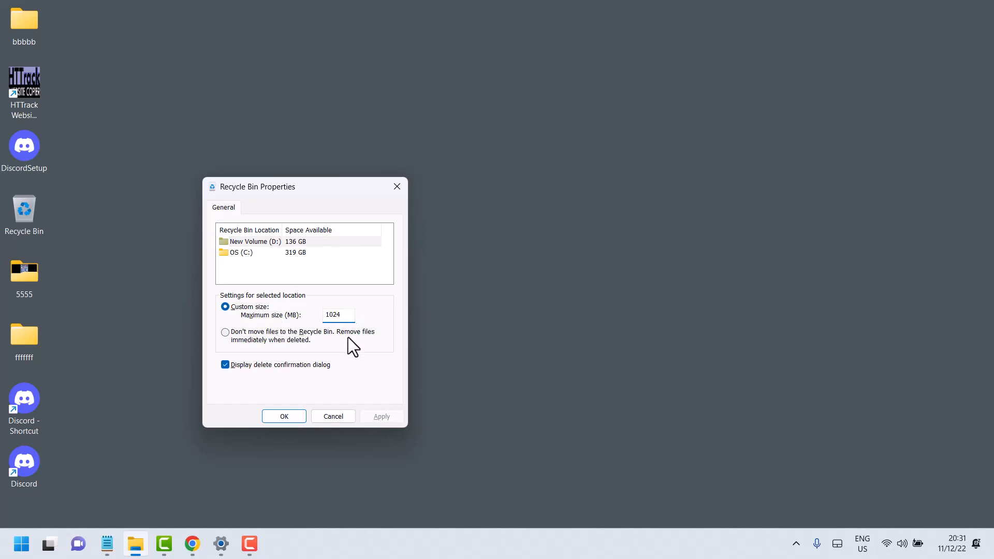
mouse_move(351, 368)
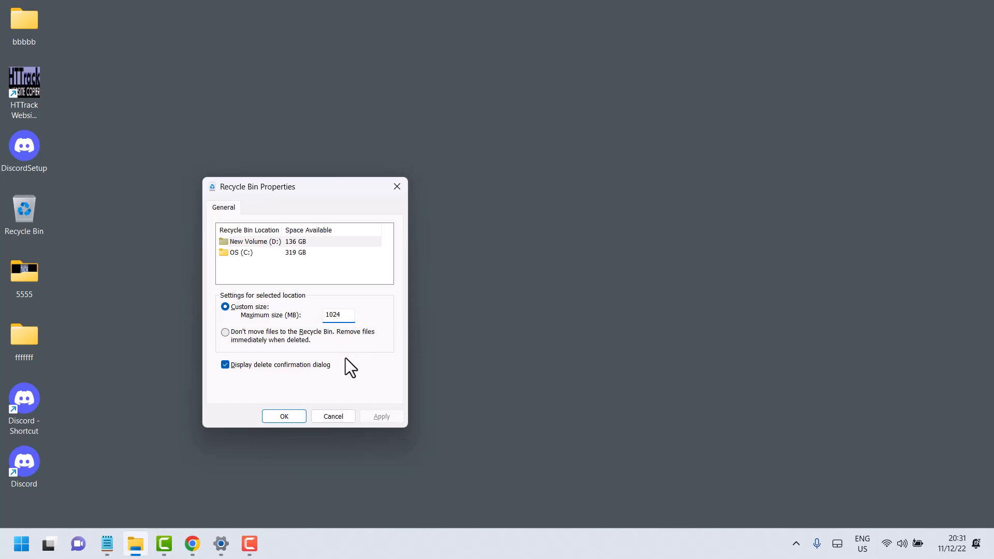